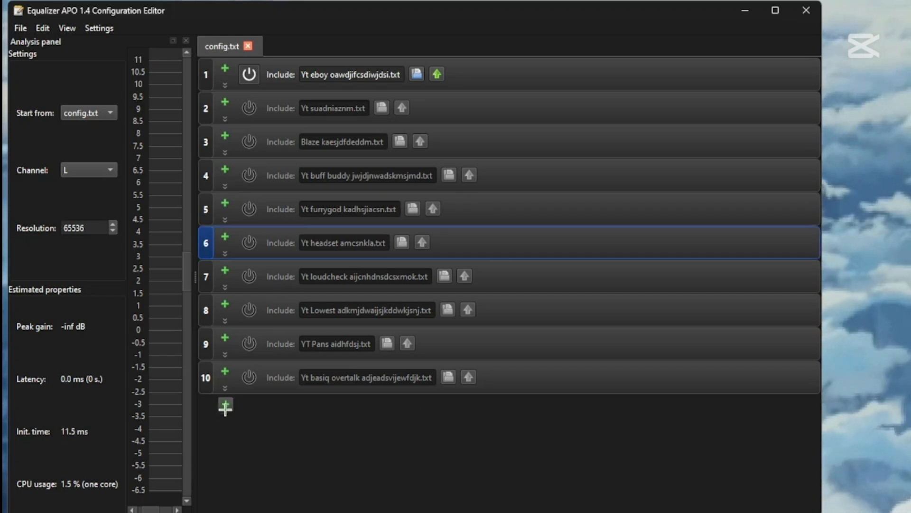
Create a new 'Yt speed' text file and use it as include entry 11 of config.txt.
click(225, 406)
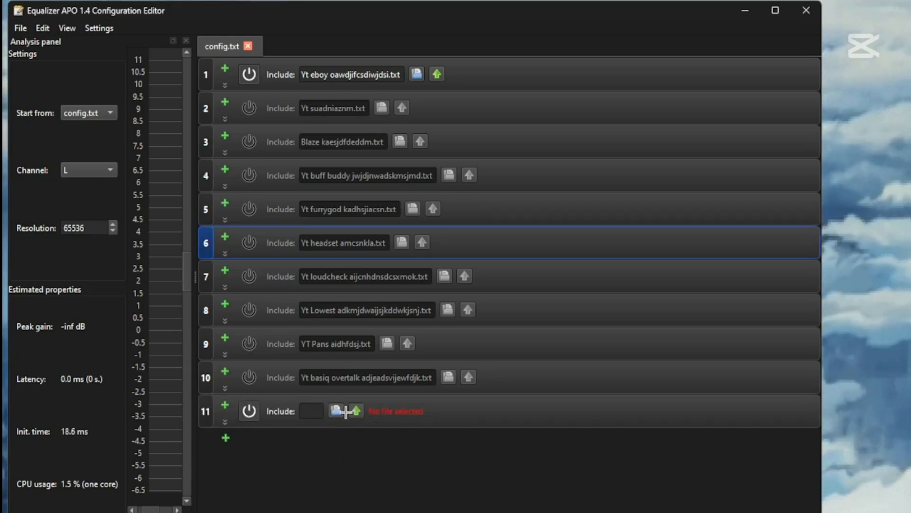
click(336, 412)
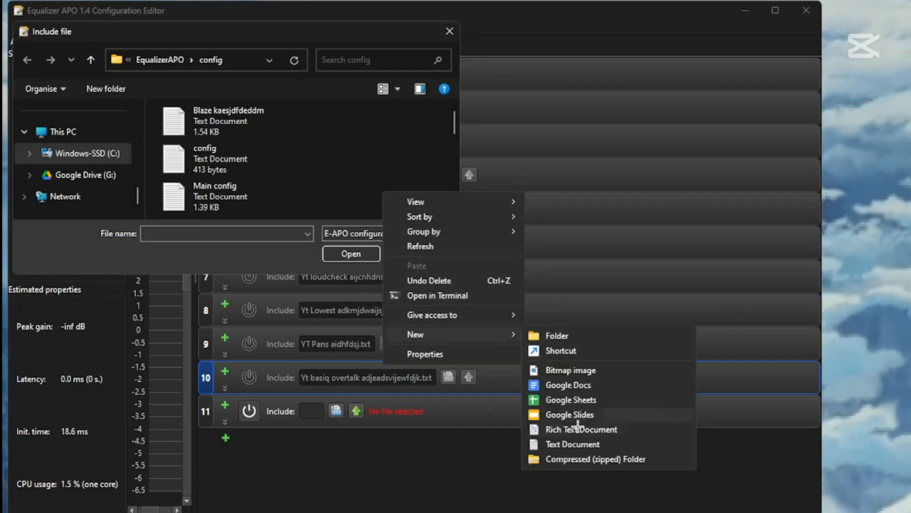
click(572, 443)
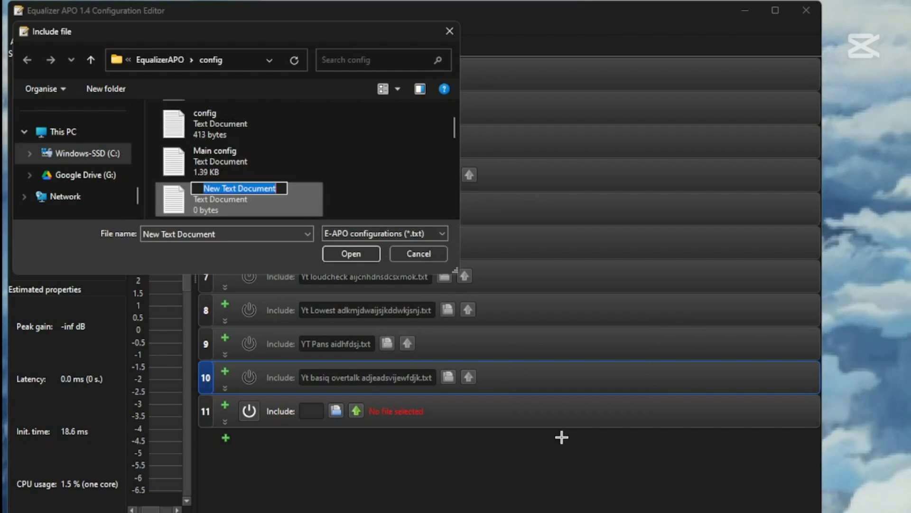
text(Yt speed ikdvc jfudscjid)
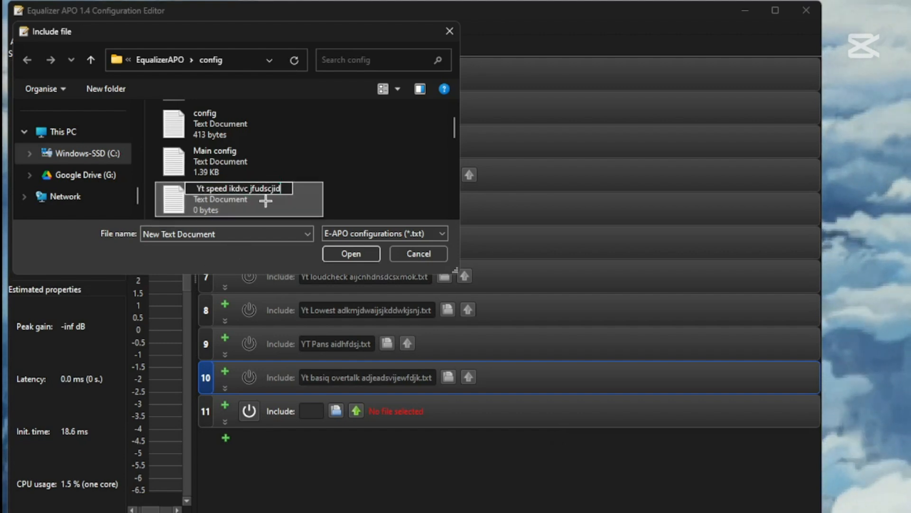
click(351, 254)
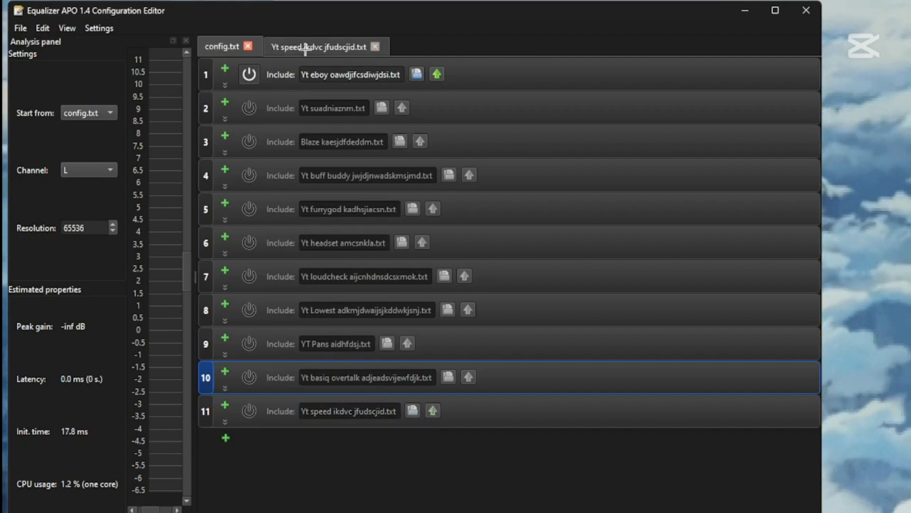
Load pitchproof-x64.dll as the first VST plugin in the Yt speed file.
click(318, 46)
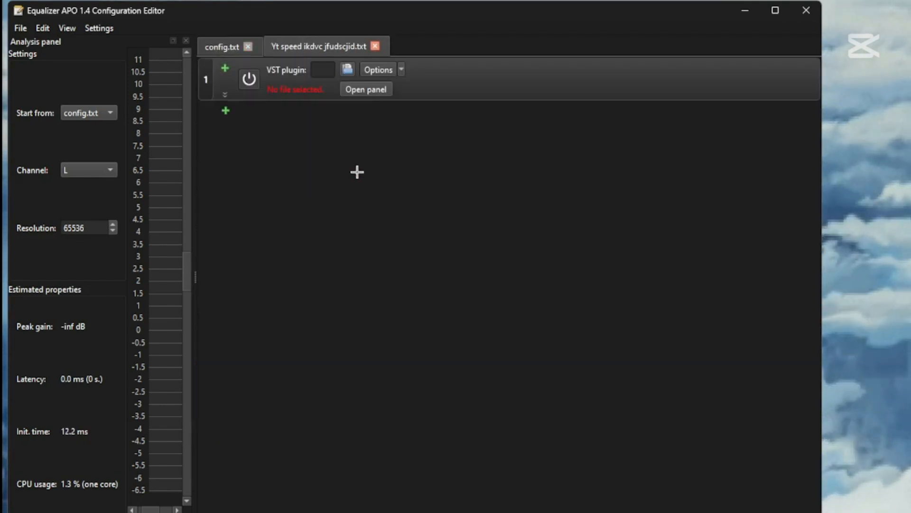
click(347, 70)
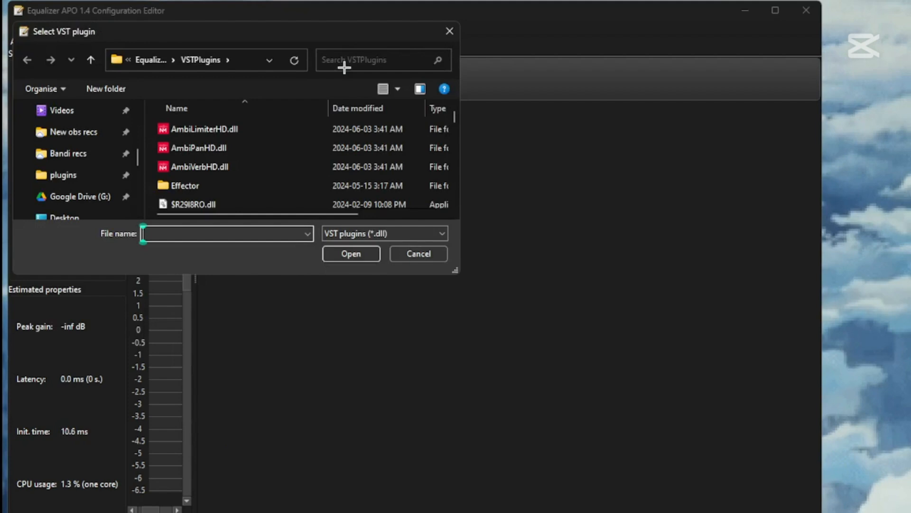
text(pi)
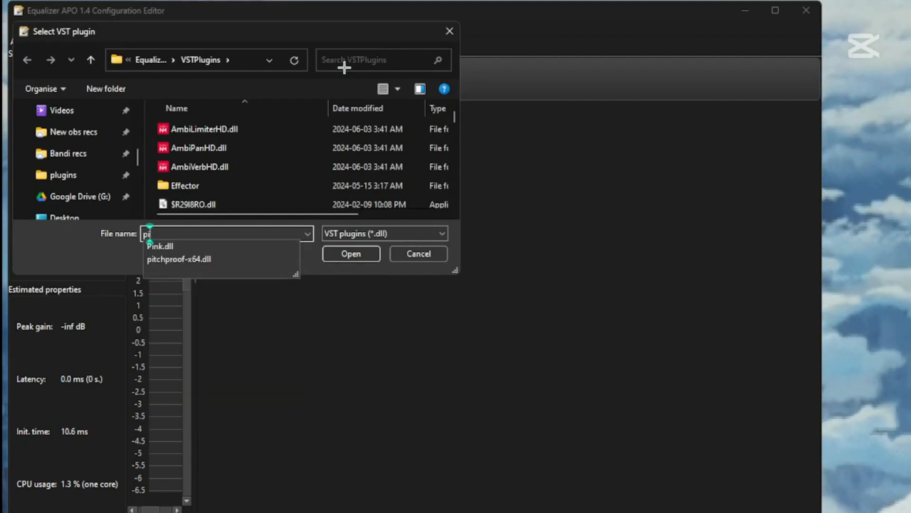
click(417, 253)
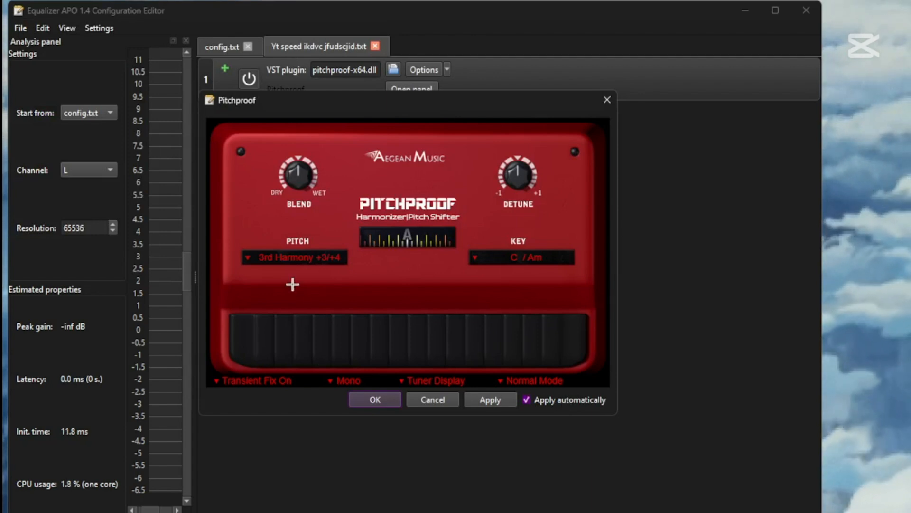
Set Pitchproof's pitch shift to +6 and confirm its settings.
click(295, 258)
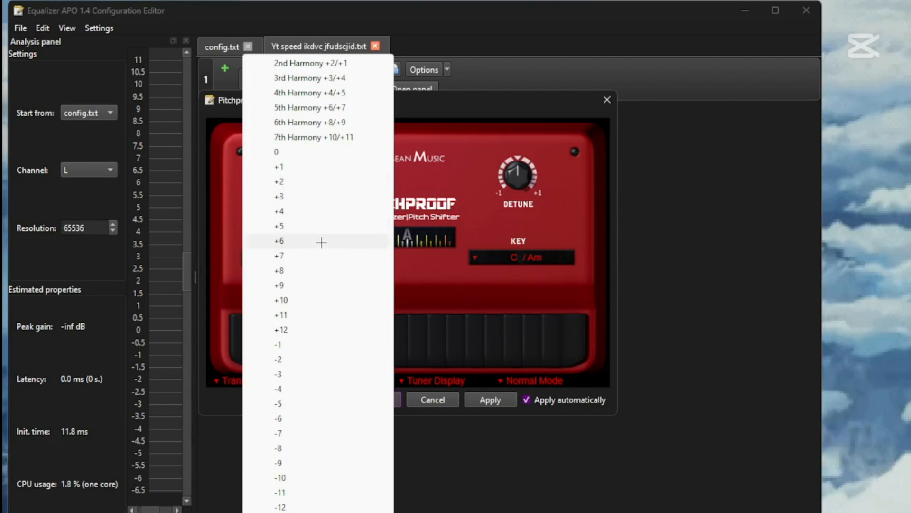
click(278, 240)
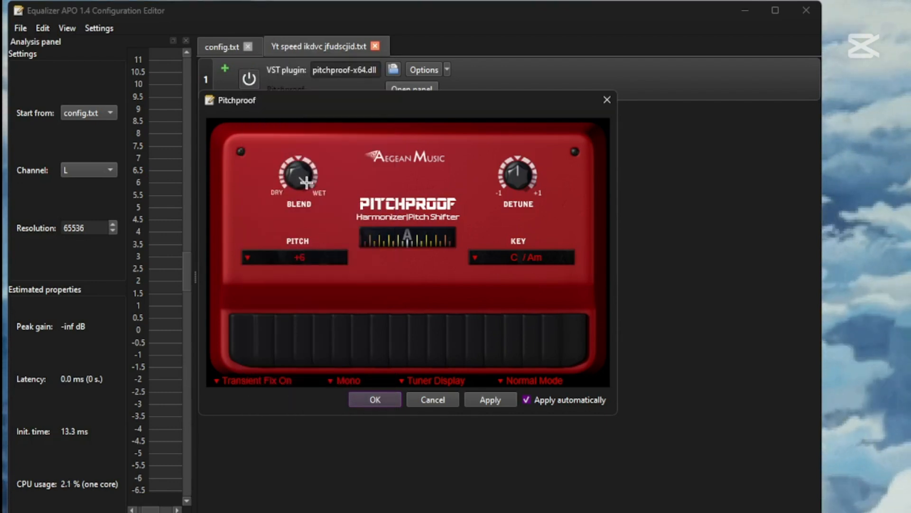
click(347, 380)
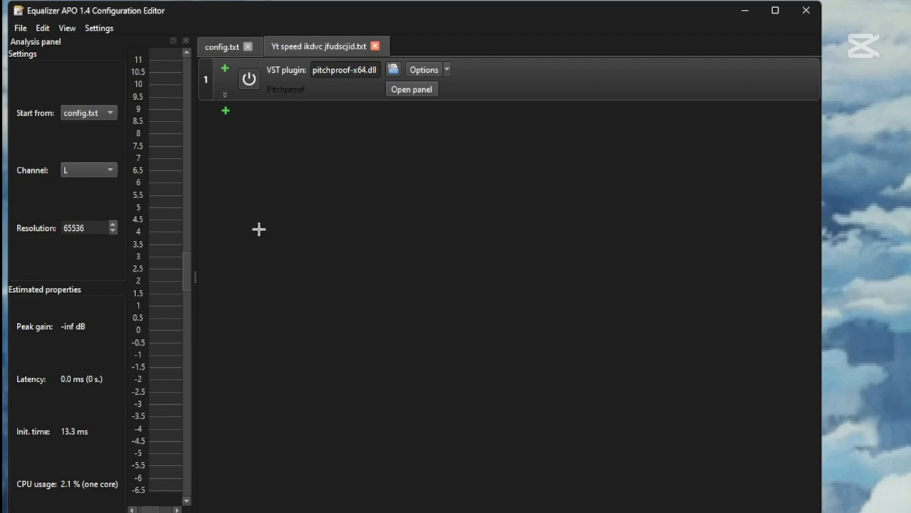
Load BL-Gain24.dll as a second VST plugin entry below Pitchproof.
click(225, 110)
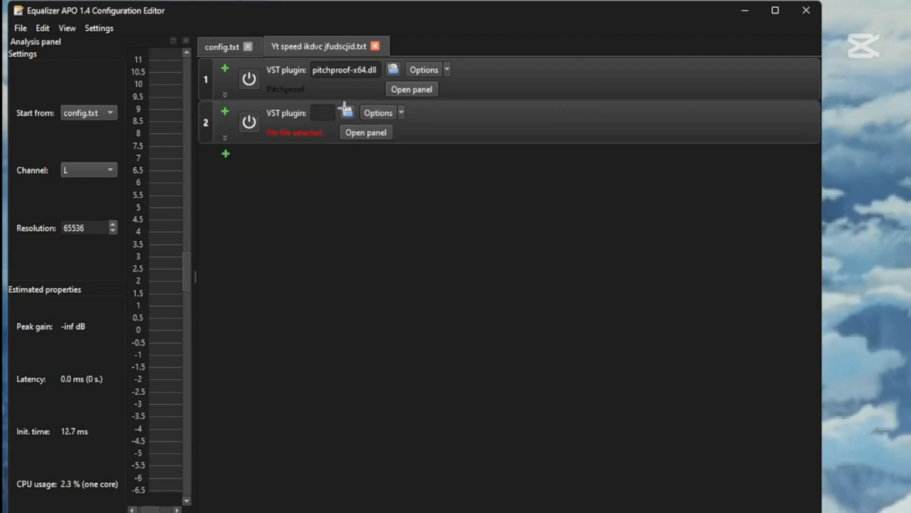
click(347, 112)
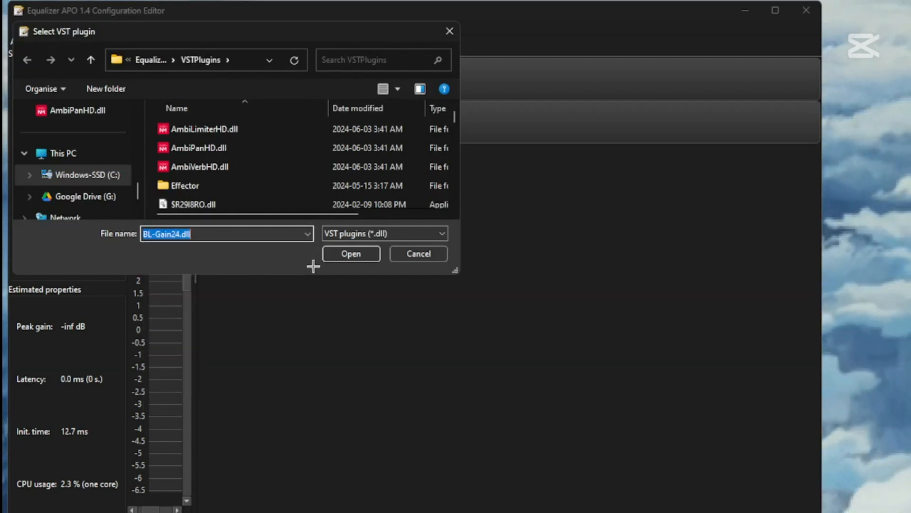
click(351, 253)
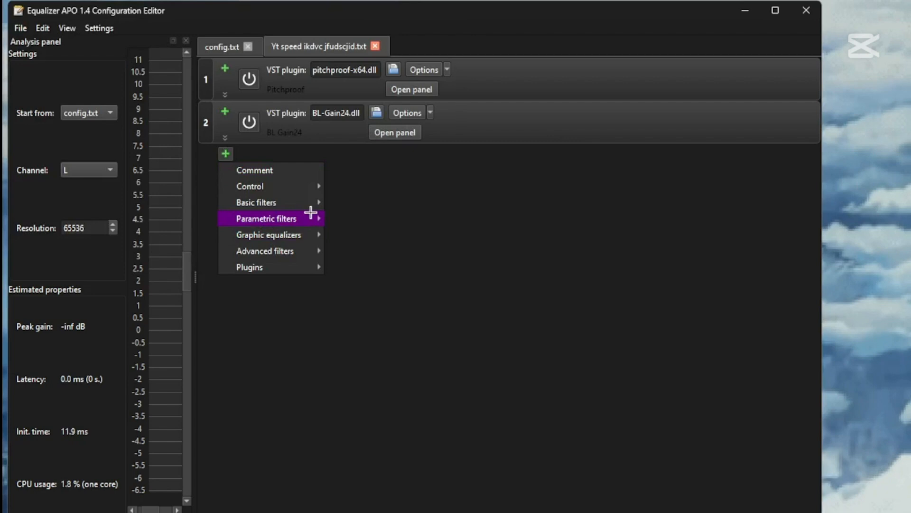
Add a peaking filter at about 673 Hz, 40 dB gain, 26.48-octave bandwidth, plus an empty fourth plugin row.
click(265, 218)
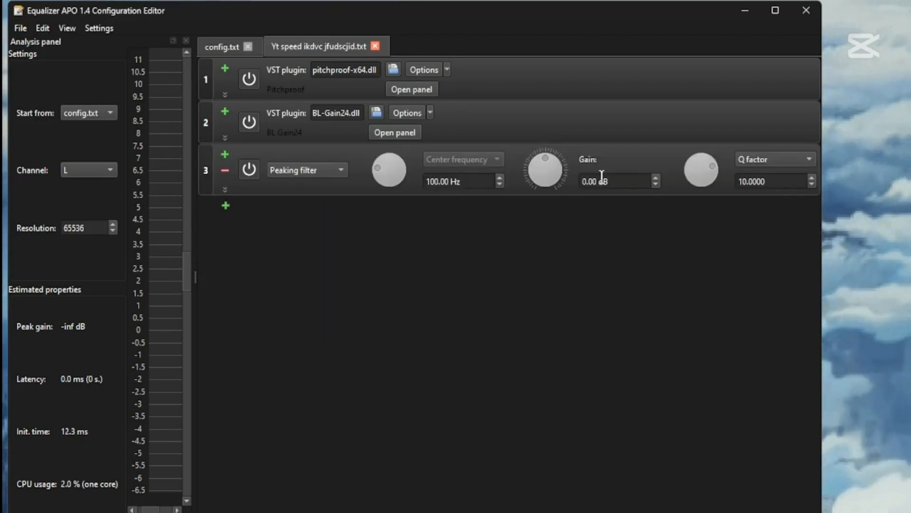
click(613, 180)
text(4)
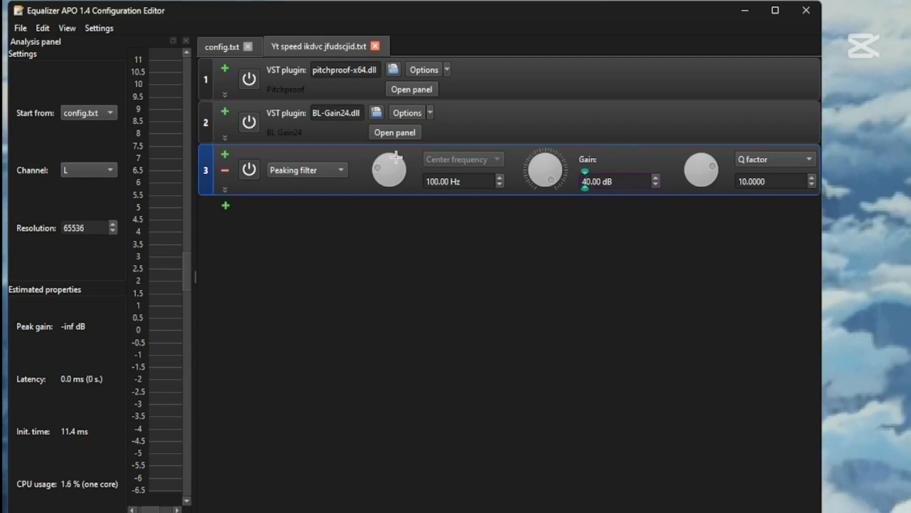
drag(389, 169, 395, 157)
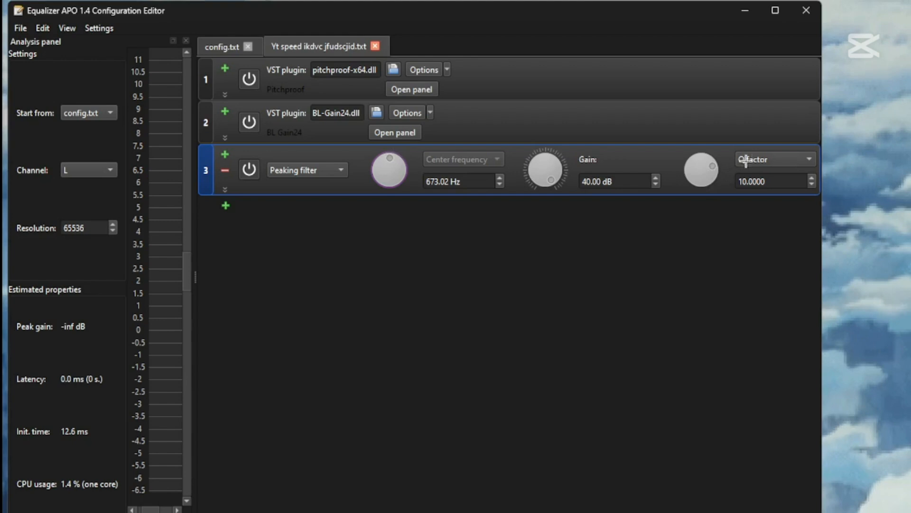
click(773, 159)
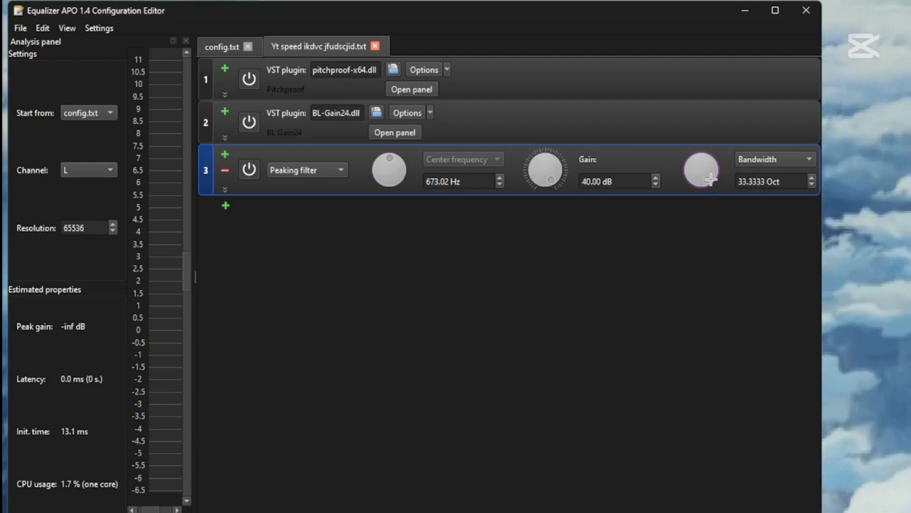
drag(702, 170, 702, 203)
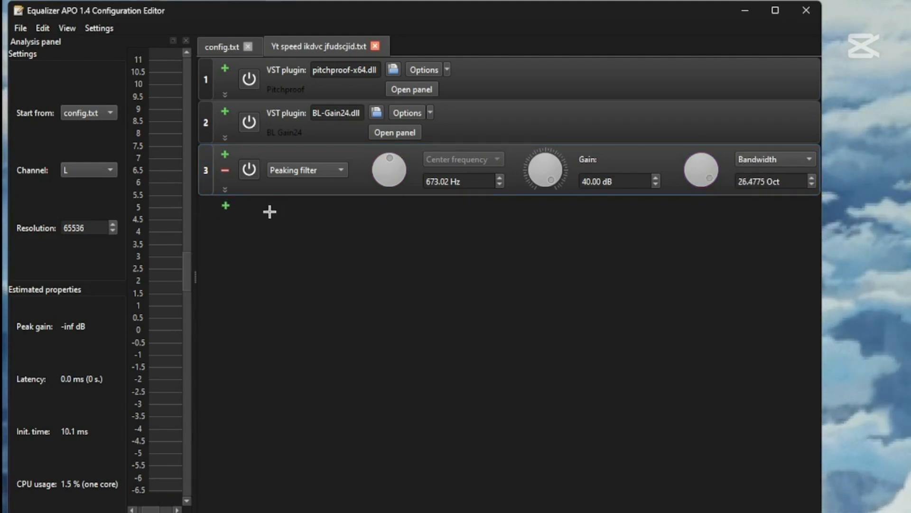
click(225, 205)
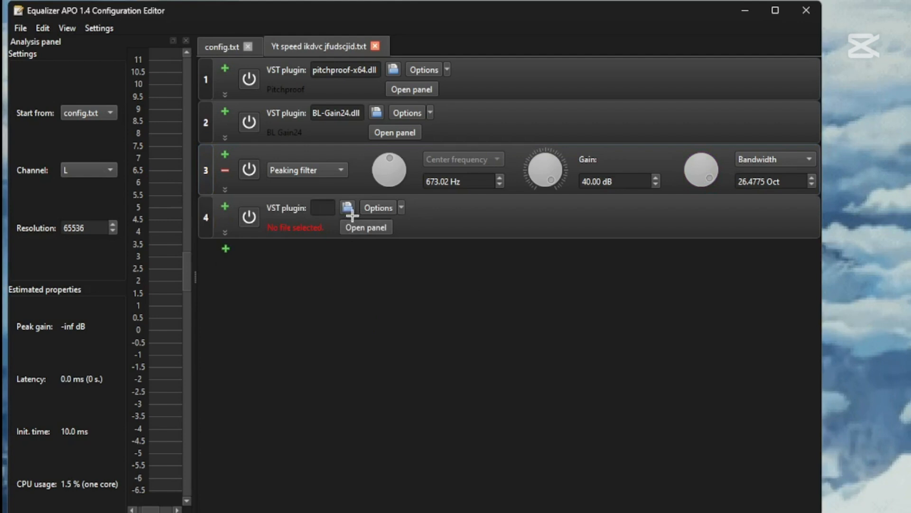
Load Quick Haas with mono input routing and a 0.3 ms right delay, then confirm.
click(347, 208)
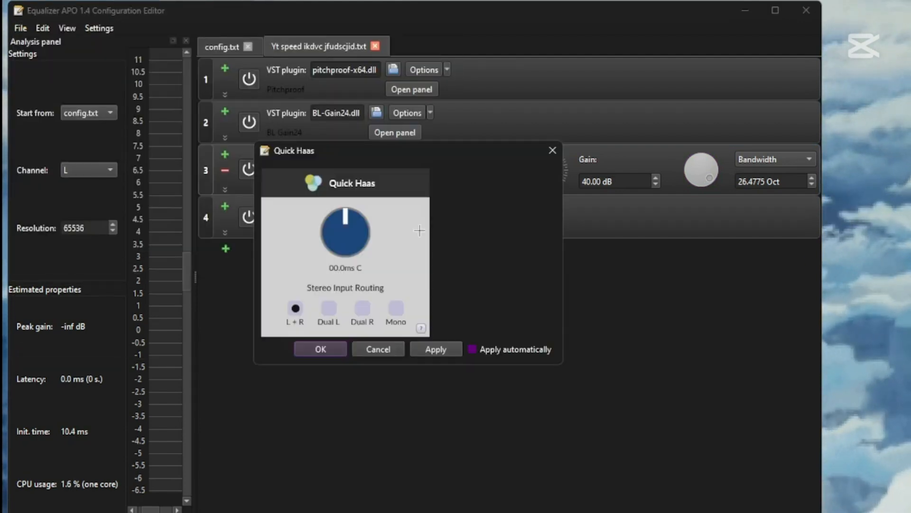
click(396, 308)
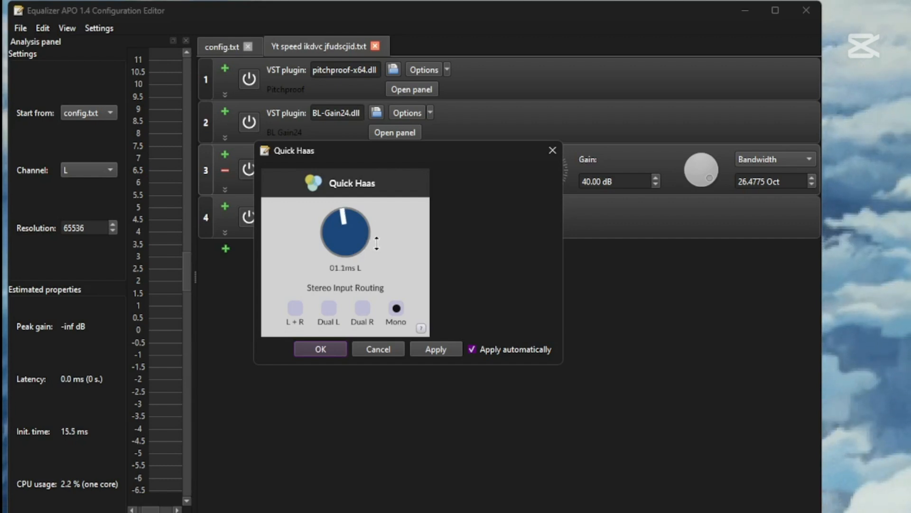
drag(376, 243, 372, 273)
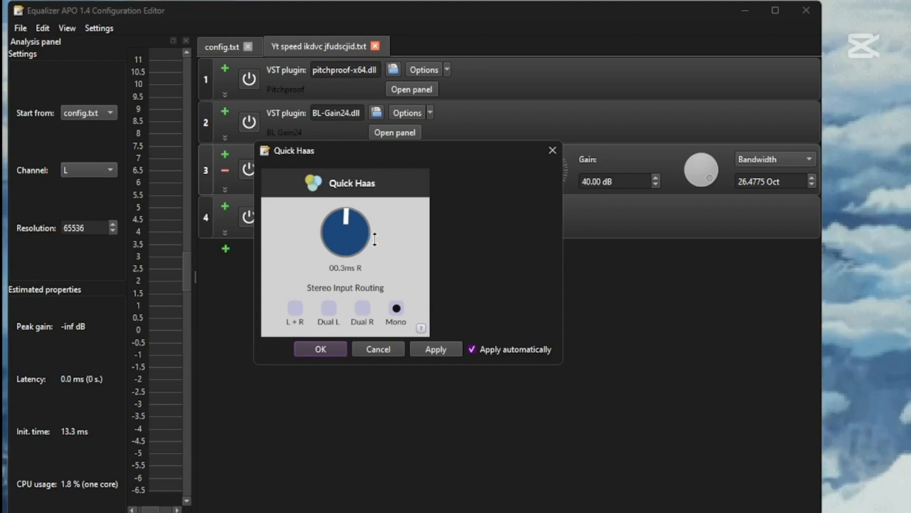
click(320, 348)
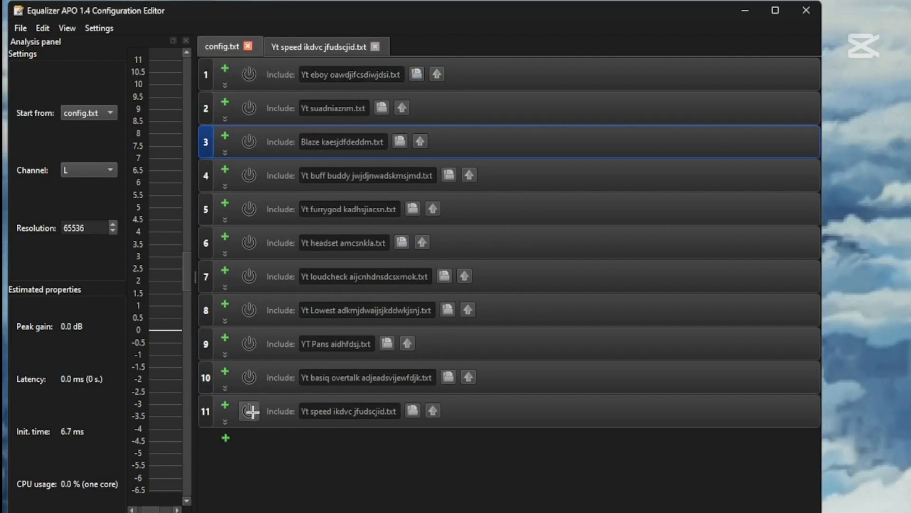
mouse_move(248, 410)
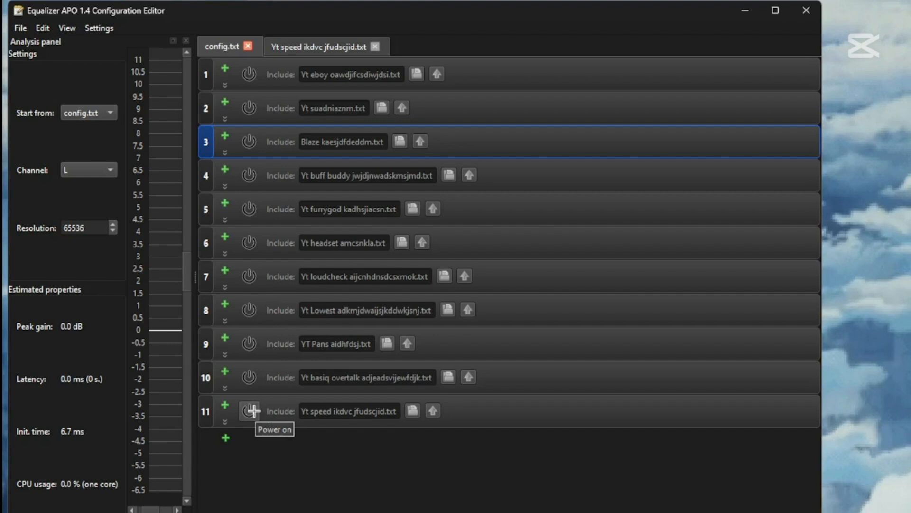
Switch the Yt speed include on, close its tab, then switch the include off again.
click(249, 410)
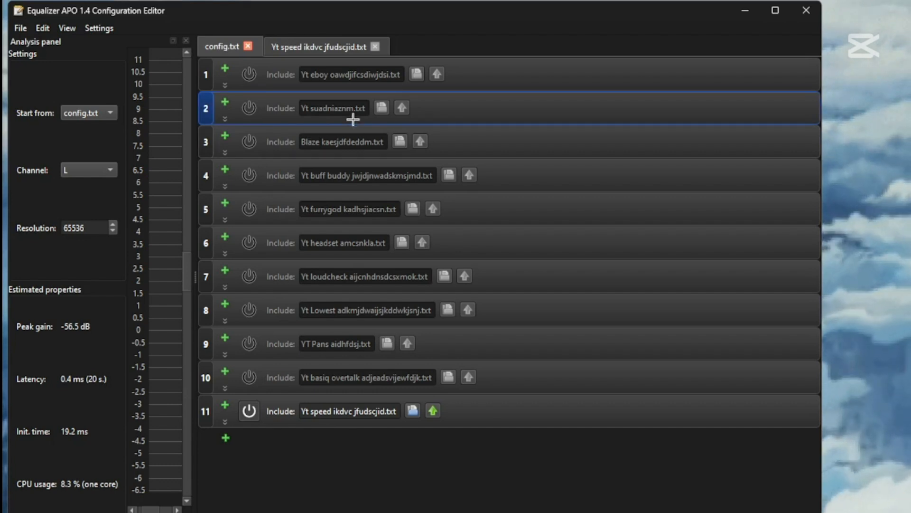
click(375, 46)
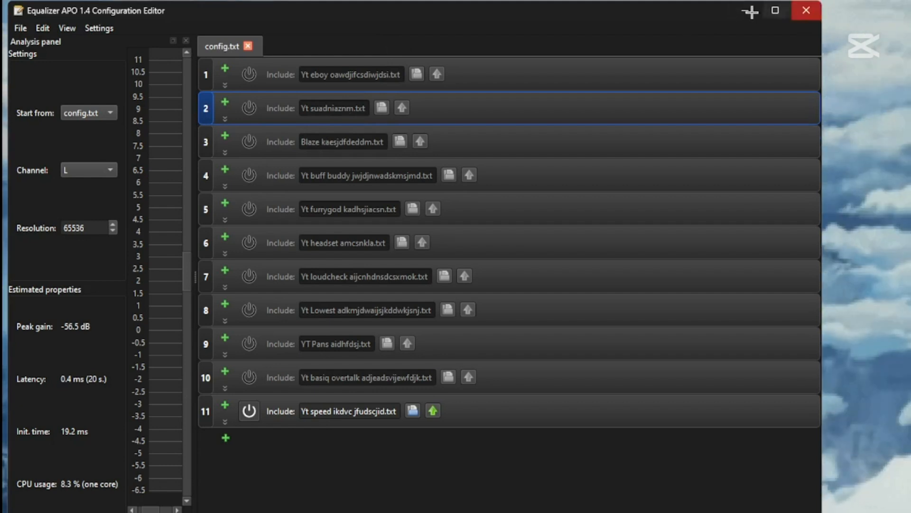
mouse_move(248, 411)
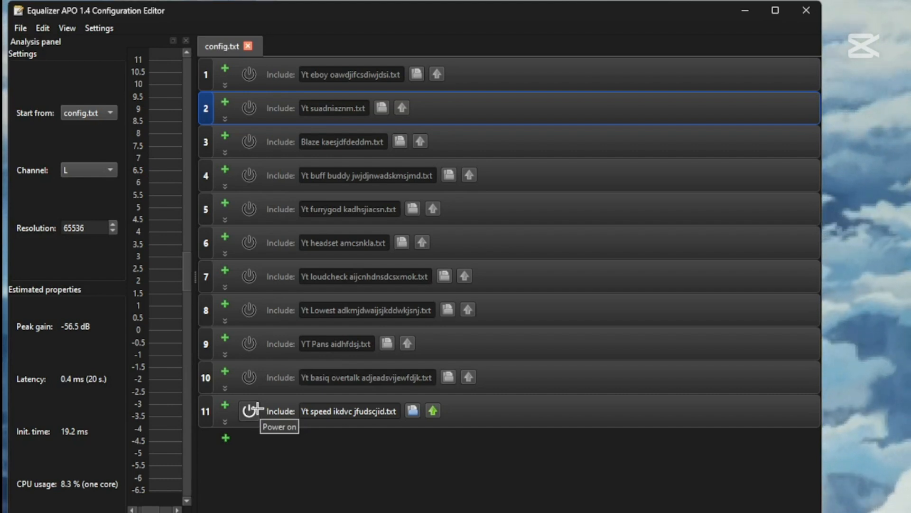
click(248, 411)
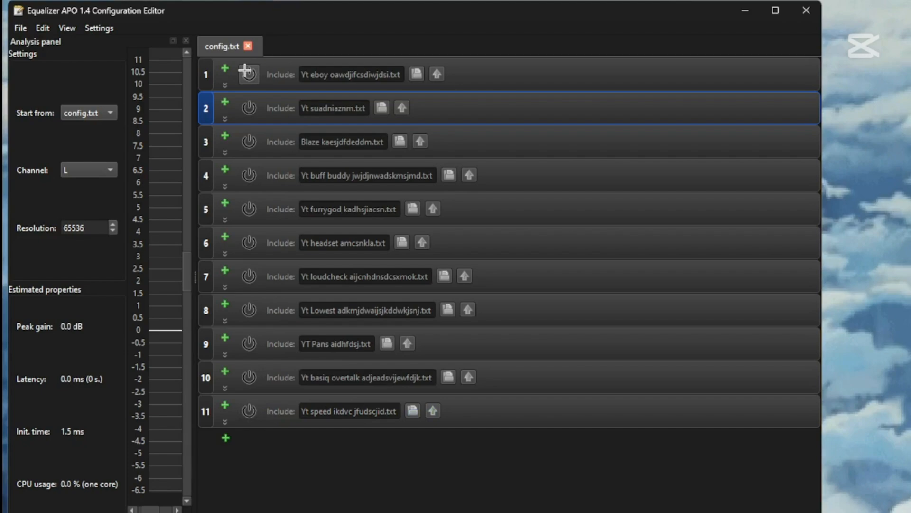